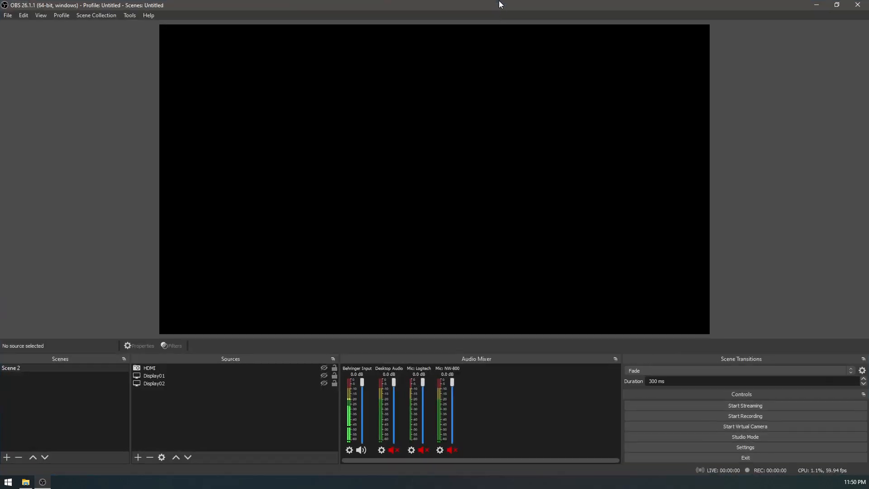
pyautogui.moveTo(131, 61)
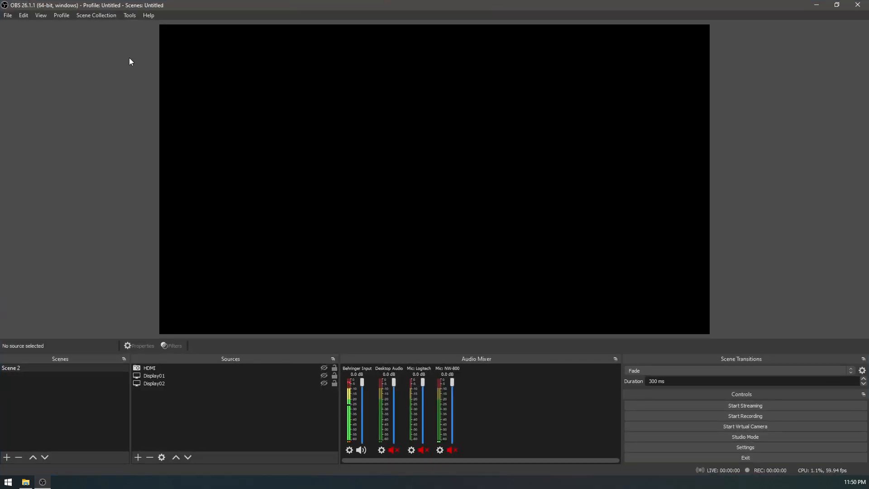
# Step: Open OBS Studio's File menu to reach Show Recordings and Remux Recordings
pyautogui.click(7, 15)
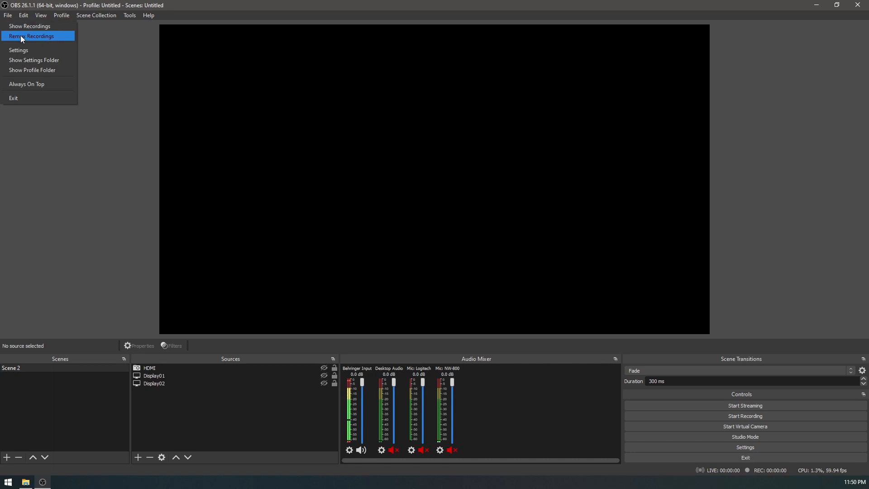
pyautogui.click(32, 36)
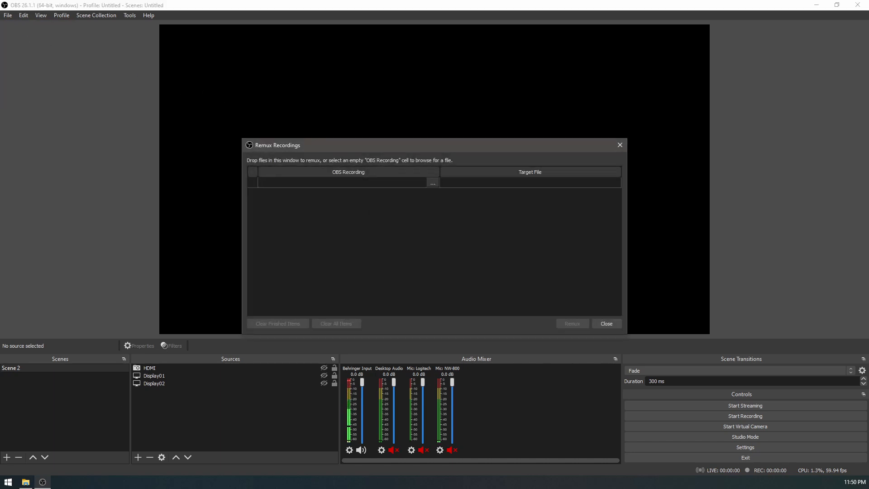
pyautogui.click(431, 183)
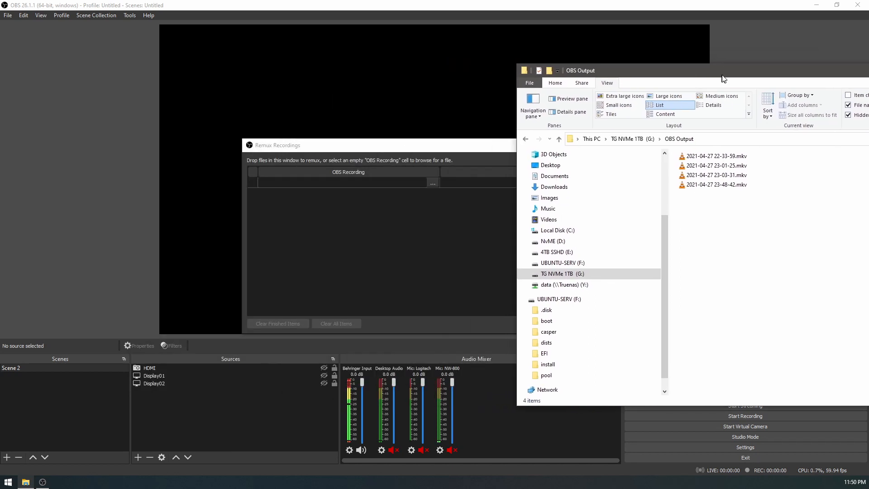
pyautogui.moveTo(715, 156); pyautogui.dragTo(352, 180)
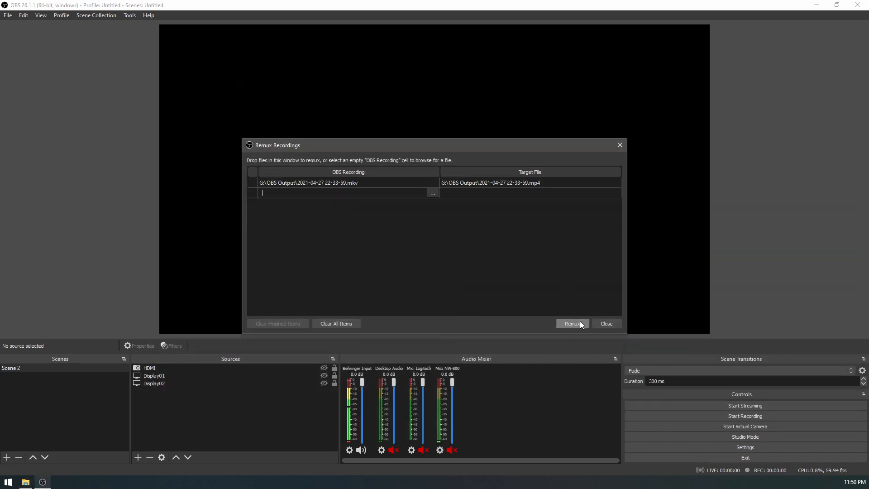
pyautogui.click(572, 323)
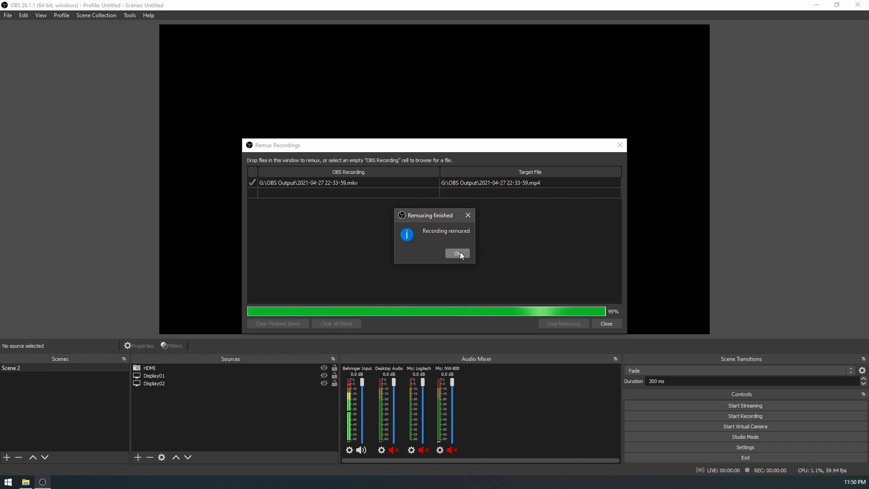
pyautogui.click(456, 253)
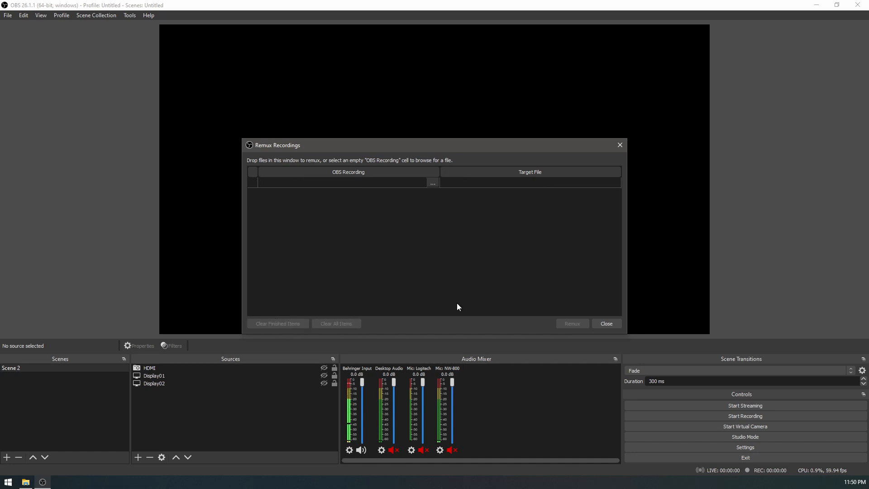
pyautogui.click(605, 323)
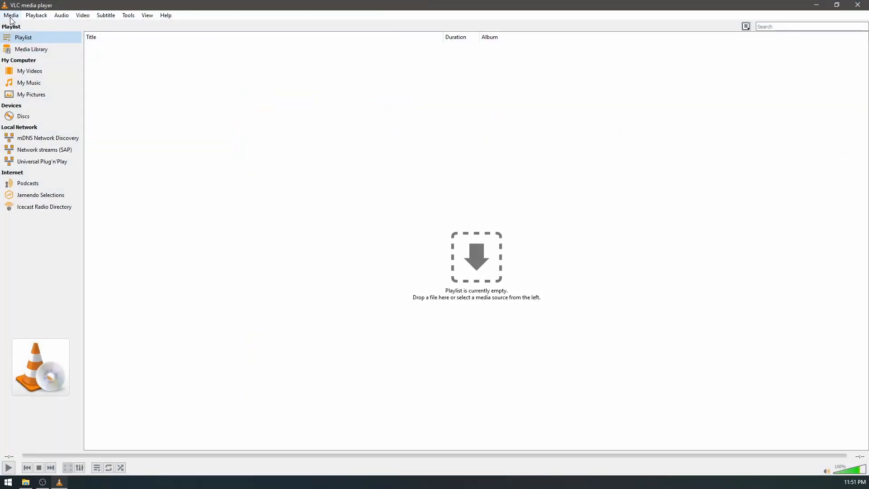
pyautogui.click(11, 15)
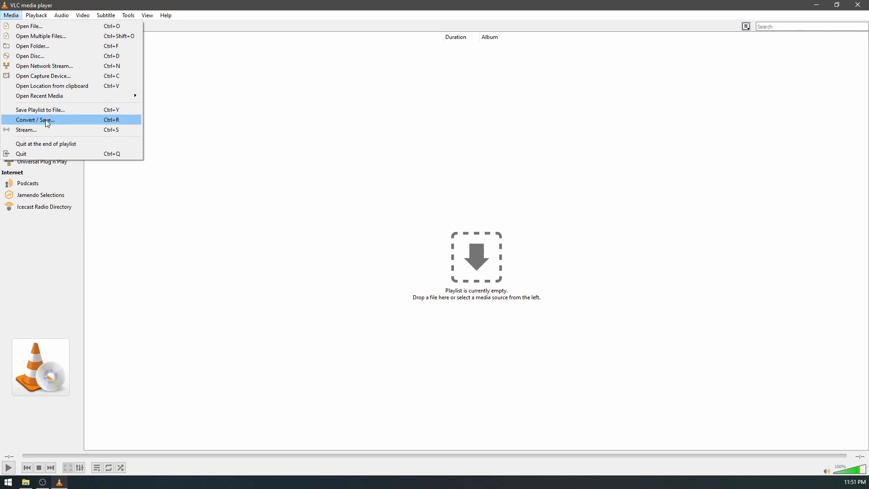
pyautogui.click(35, 120)
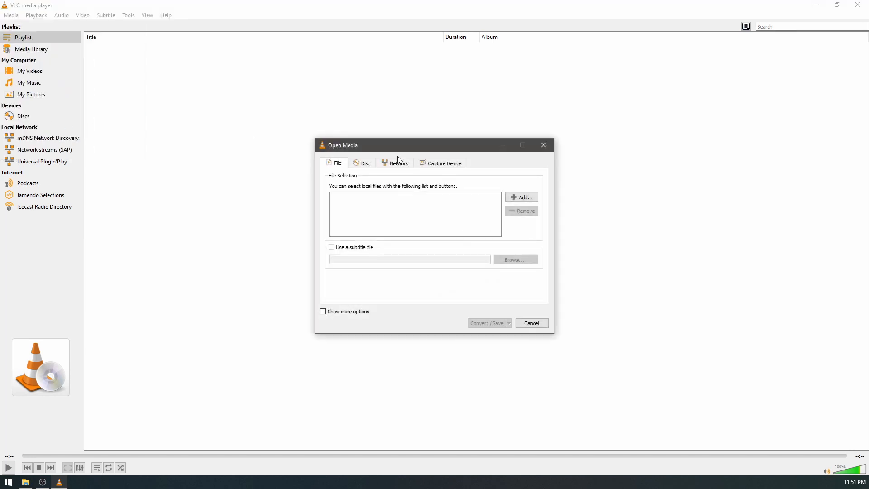
pyautogui.click(520, 197)
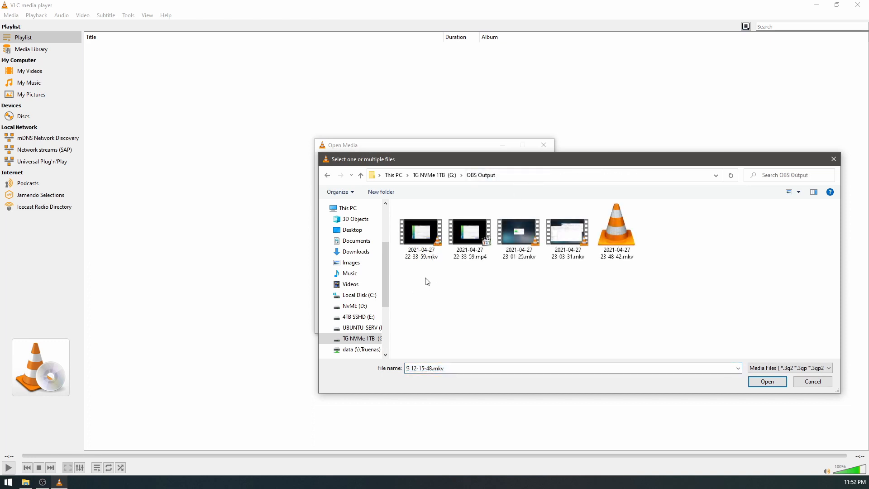
pyautogui.click(469, 231)
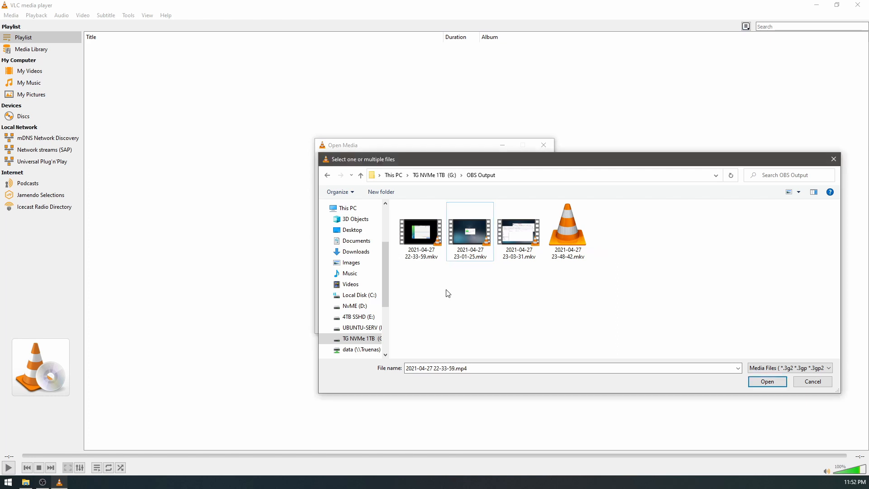
pyautogui.click(420, 230)
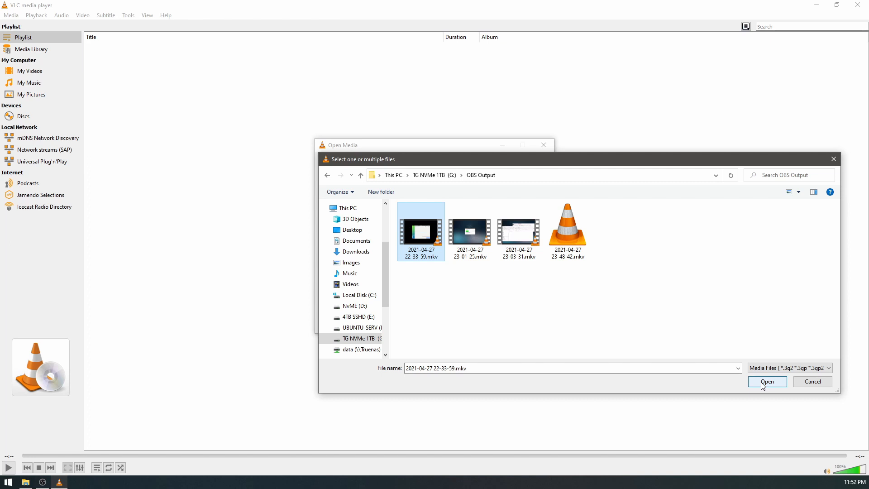
pyautogui.click(767, 381)
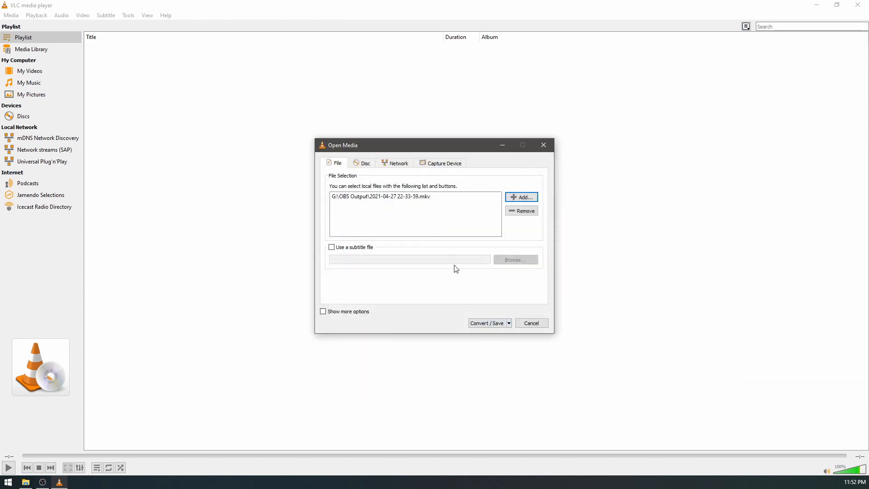
pyautogui.moveTo(466, 308)
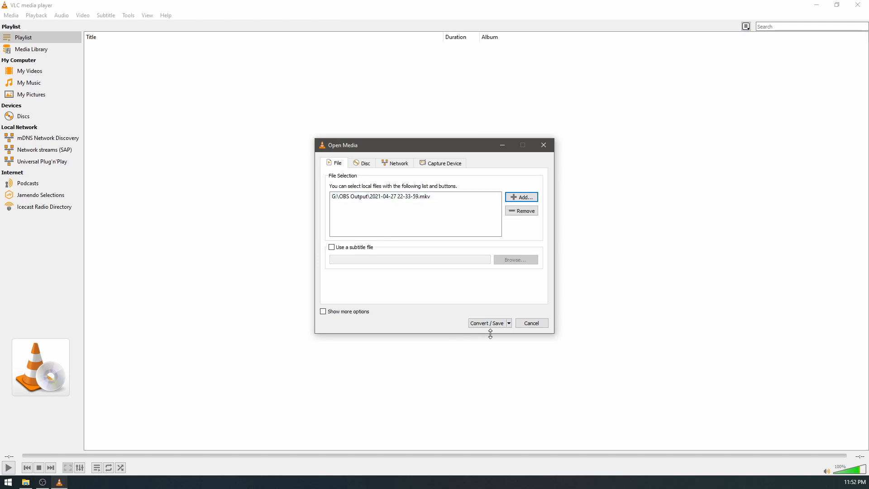
# Step: Select the Video - H.265 + MP3 (MP4) conversion profile for editing
pyautogui.click(487, 323)
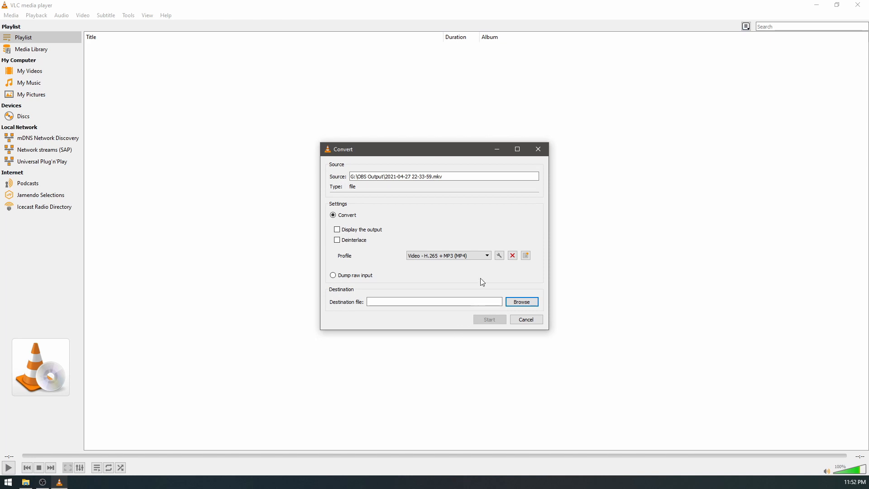
pyautogui.click(447, 255)
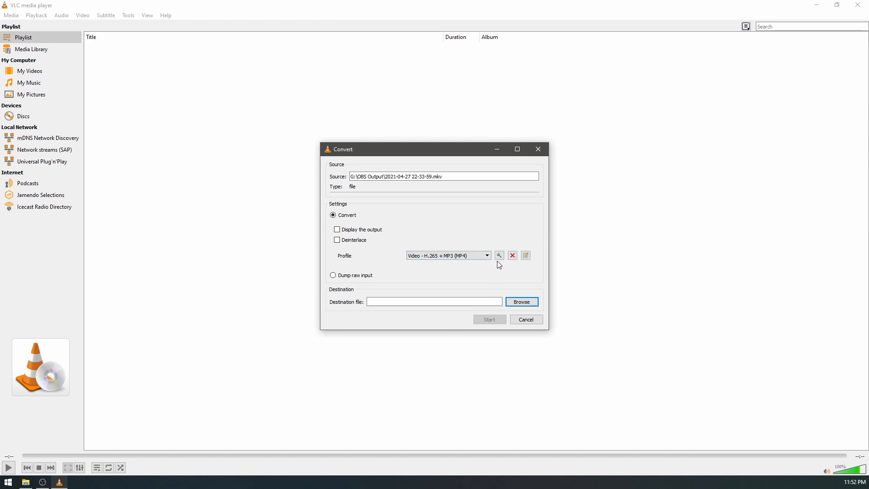
pyautogui.click(498, 255)
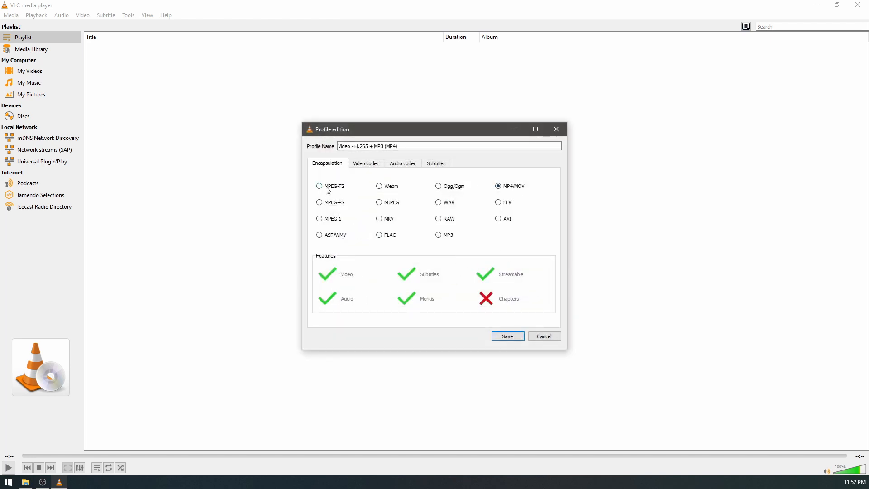
pyautogui.moveTo(507, 228)
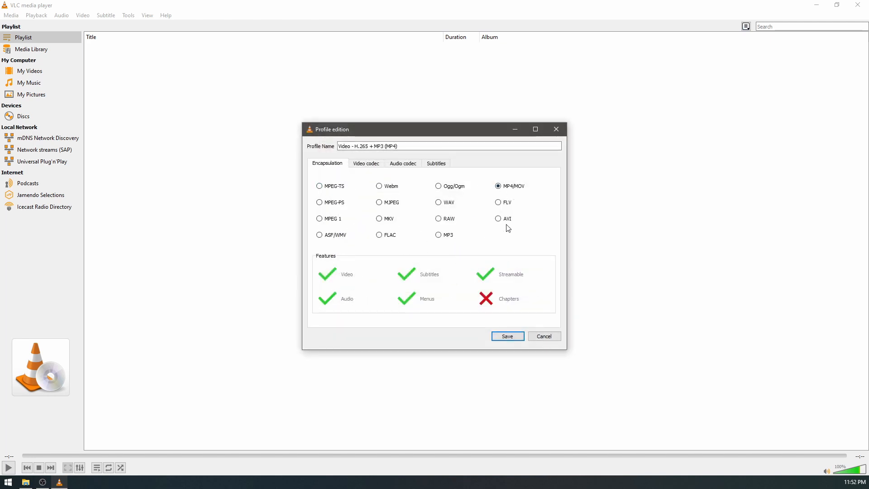
# Step: Set the profile's video to keep the original track, recheck MP4 encapsulation, and save
pyautogui.click(365, 163)
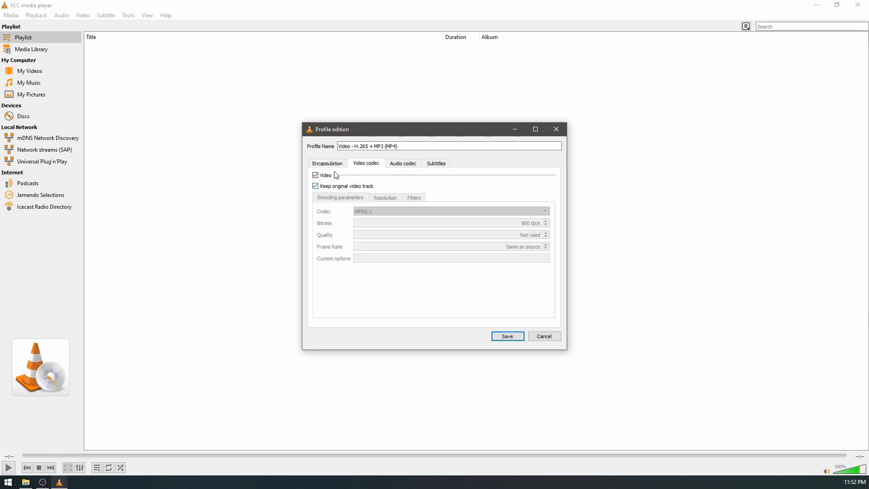
pyautogui.click(316, 175)
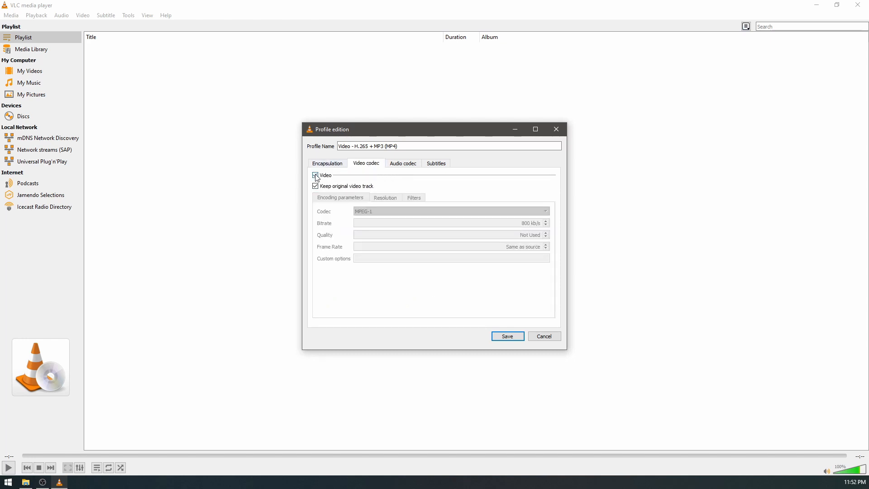
pyautogui.click(315, 175)
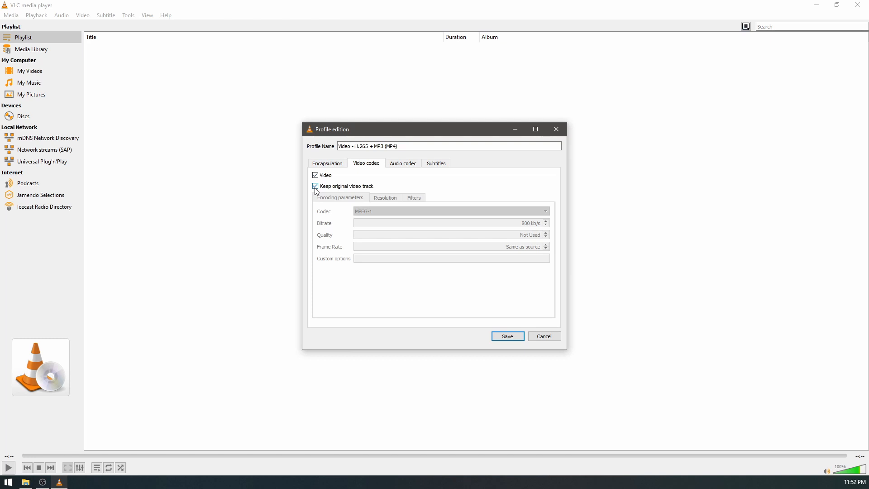
pyautogui.click(402, 163)
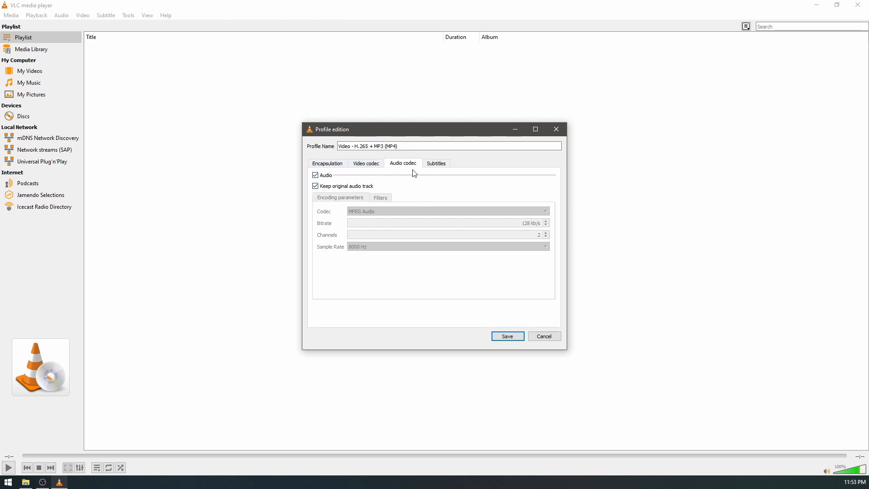
pyautogui.click(327, 163)
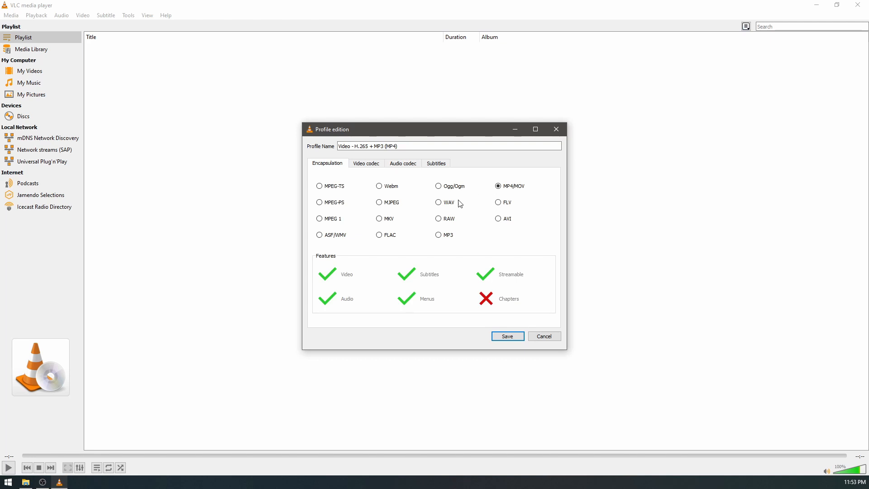
pyautogui.moveTo(326, 219)
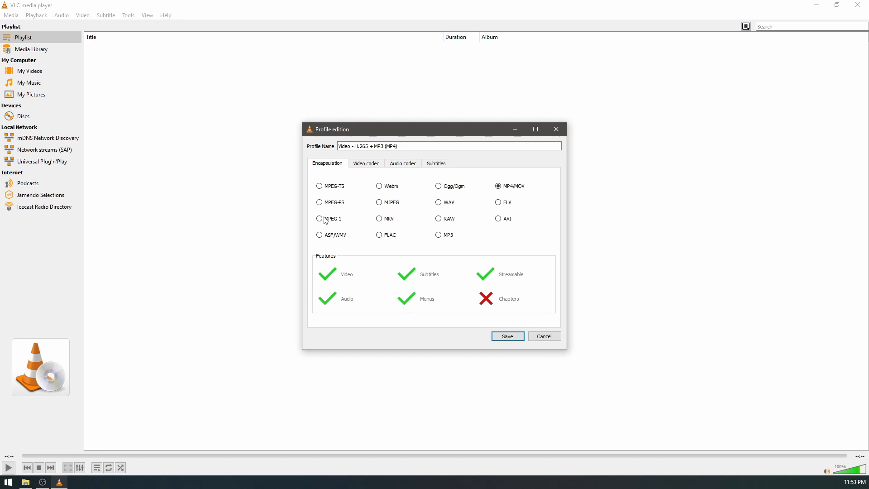
pyautogui.moveTo(380, 218)
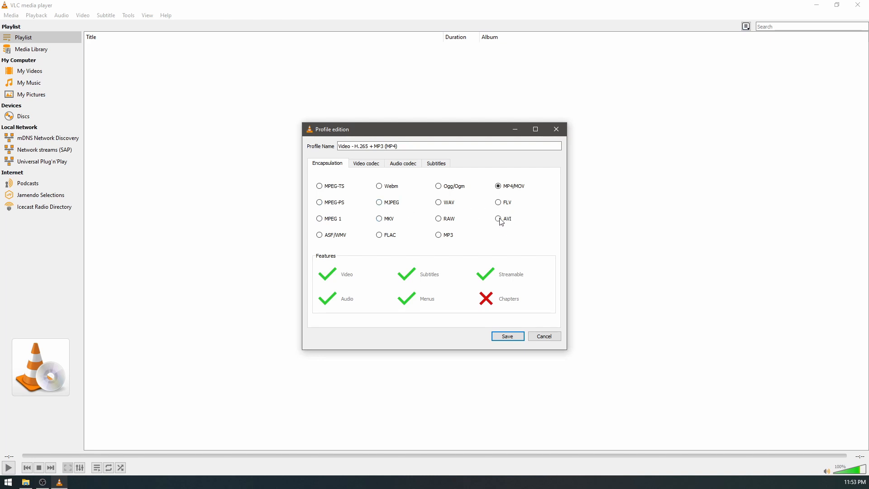
pyautogui.moveTo(517, 228)
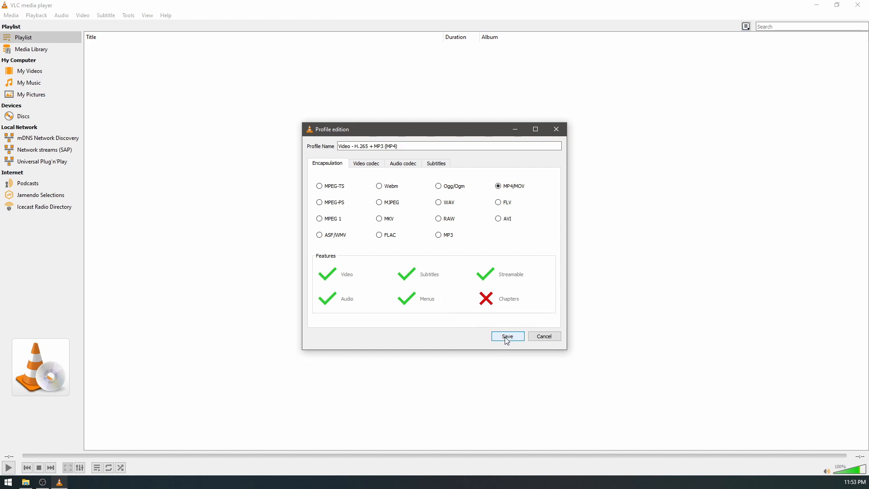
pyautogui.click(506, 336)
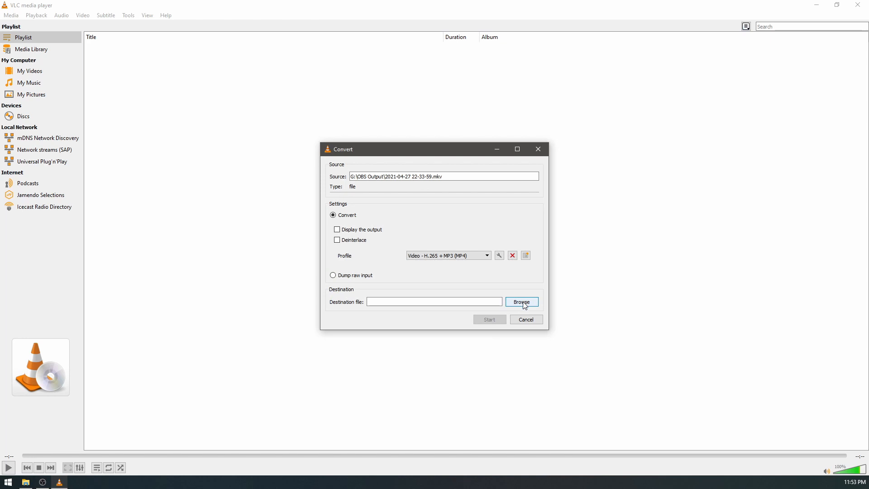
# Step: Set the destination to an MP4 file in OBS Output by removing the .mkv extension
pyautogui.click(520, 302)
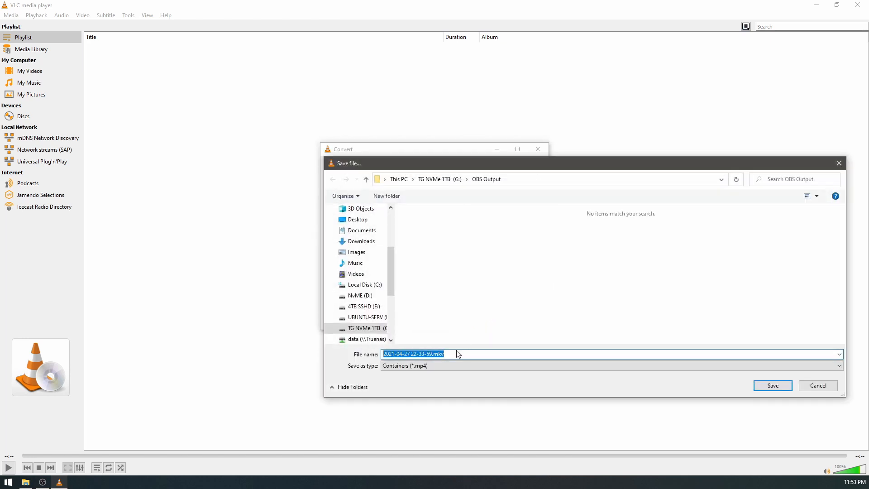
pyautogui.click(456, 354)
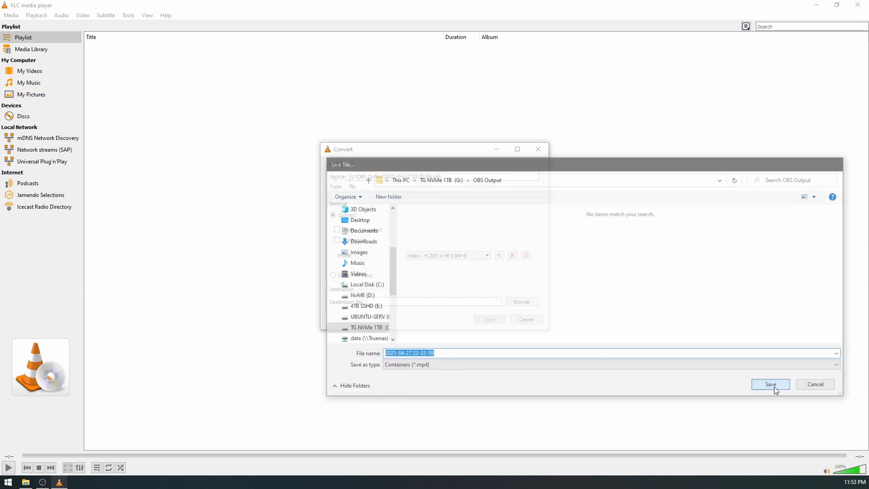
pyautogui.click(769, 384)
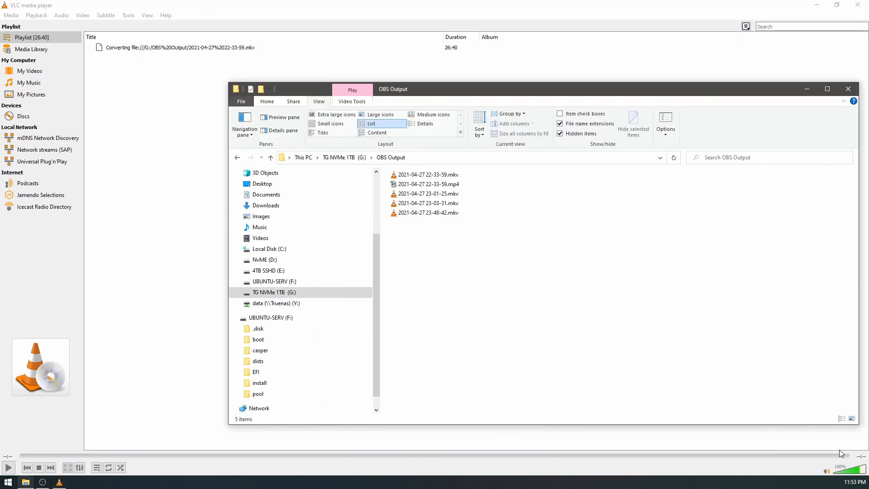
# Step: Select the new 22-33-59 MP4 and switch to Details view to compare size and length
pyautogui.click(428, 183)
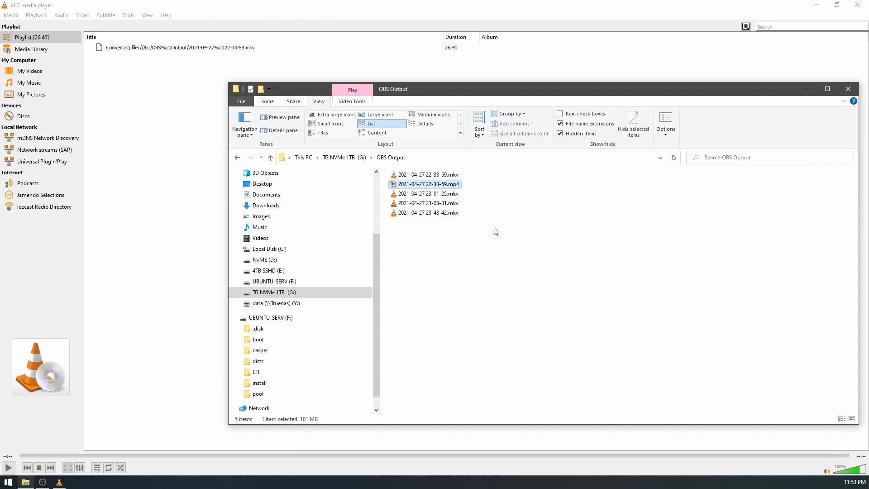
pyautogui.moveTo(459, 264)
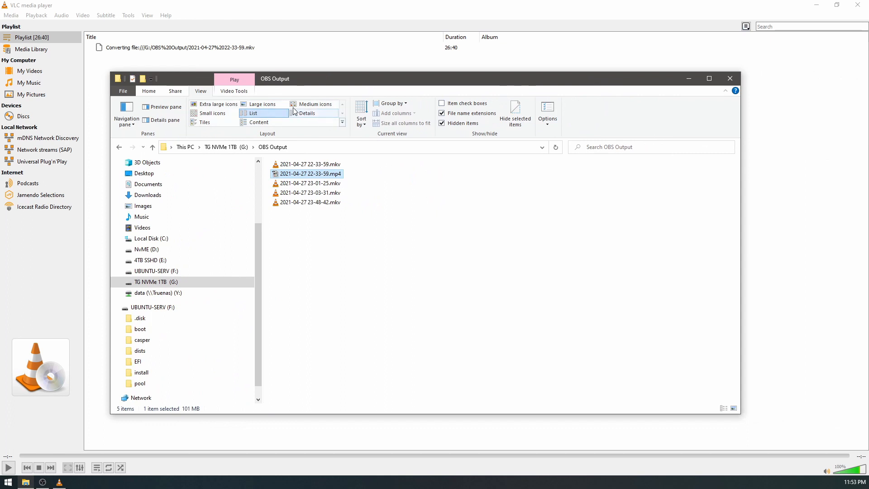
pyautogui.click(307, 113)
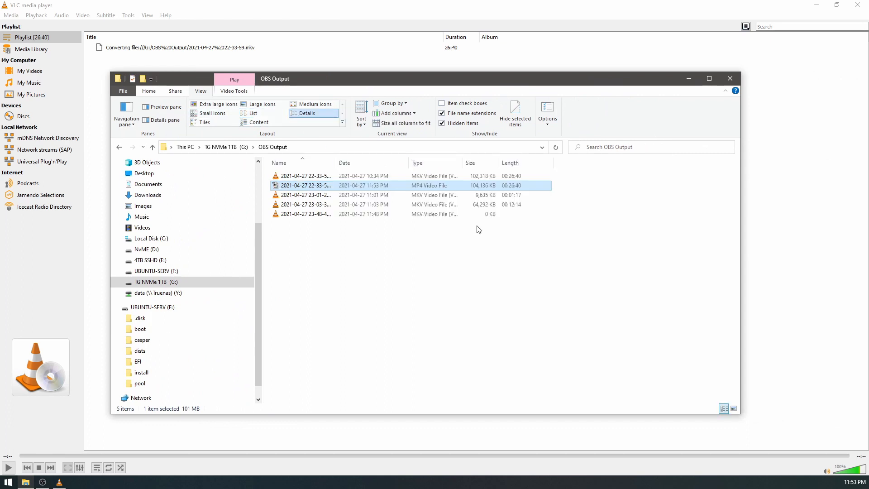
pyautogui.moveTo(500, 191)
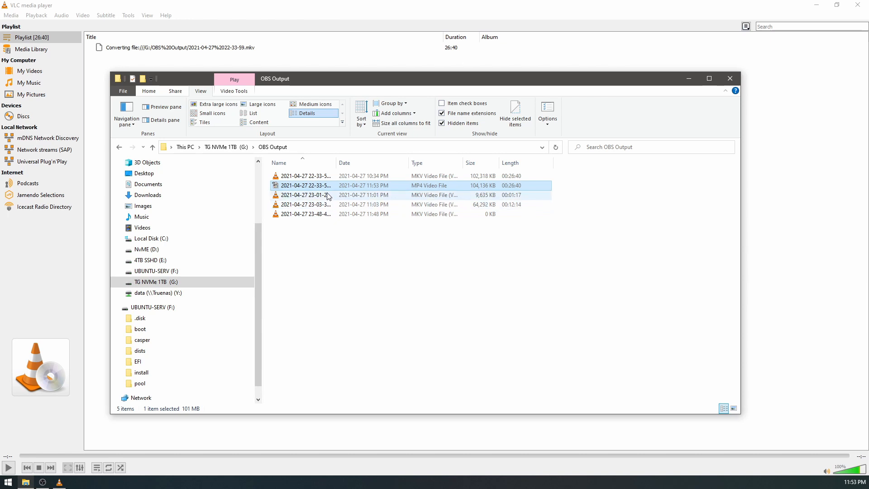
pyautogui.moveTo(321, 195)
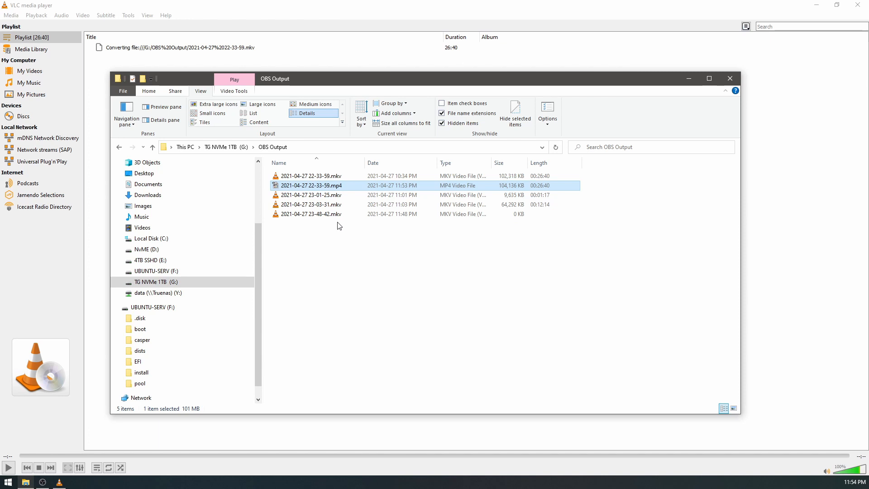
pyautogui.moveTo(223, 263)
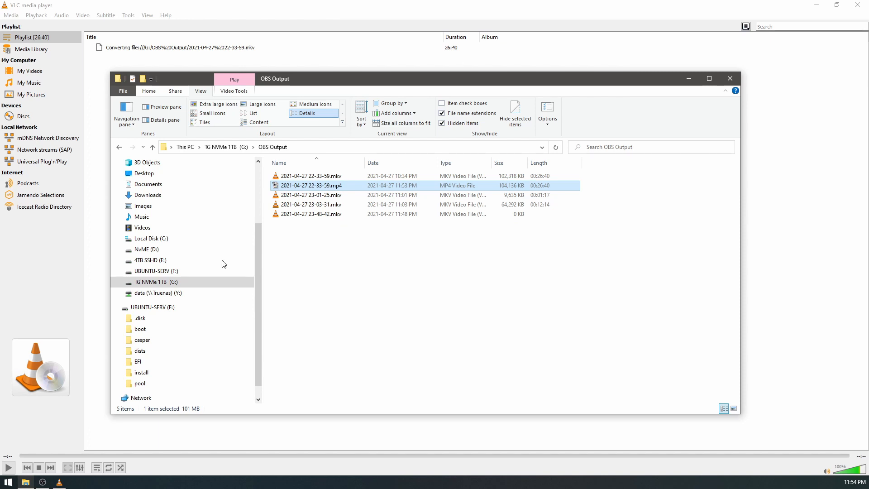